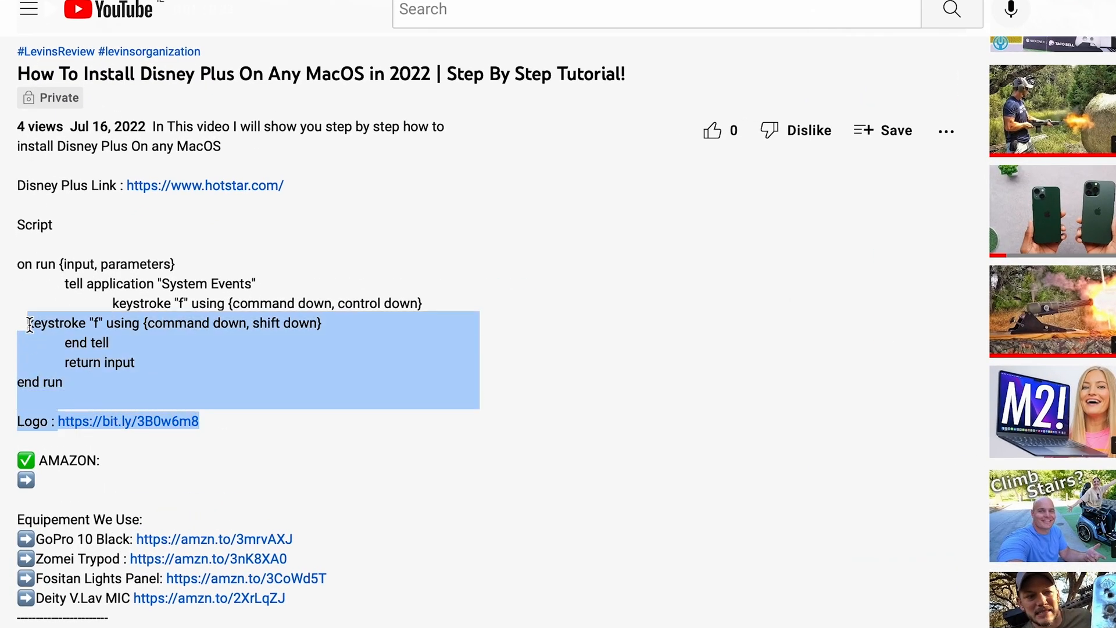
# Launch TextEdit from Spotlight to hold the copied script and links
pyautogui.write('textEdit')
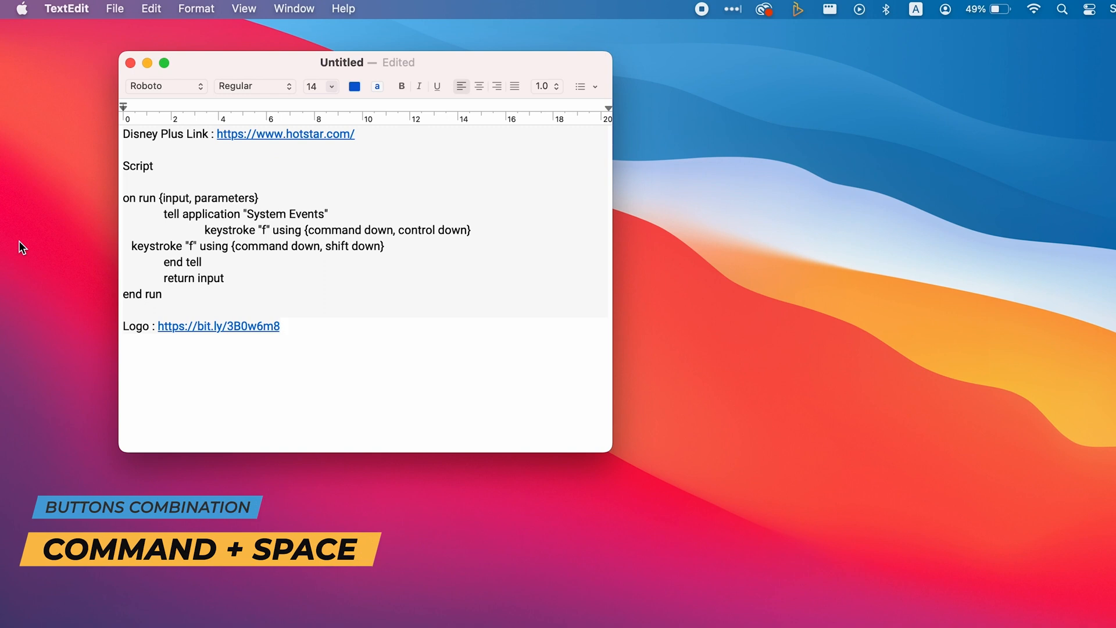
# Launch Automator via Spotlight and choose Application as the new document type
pyautogui.press('cmd+space')
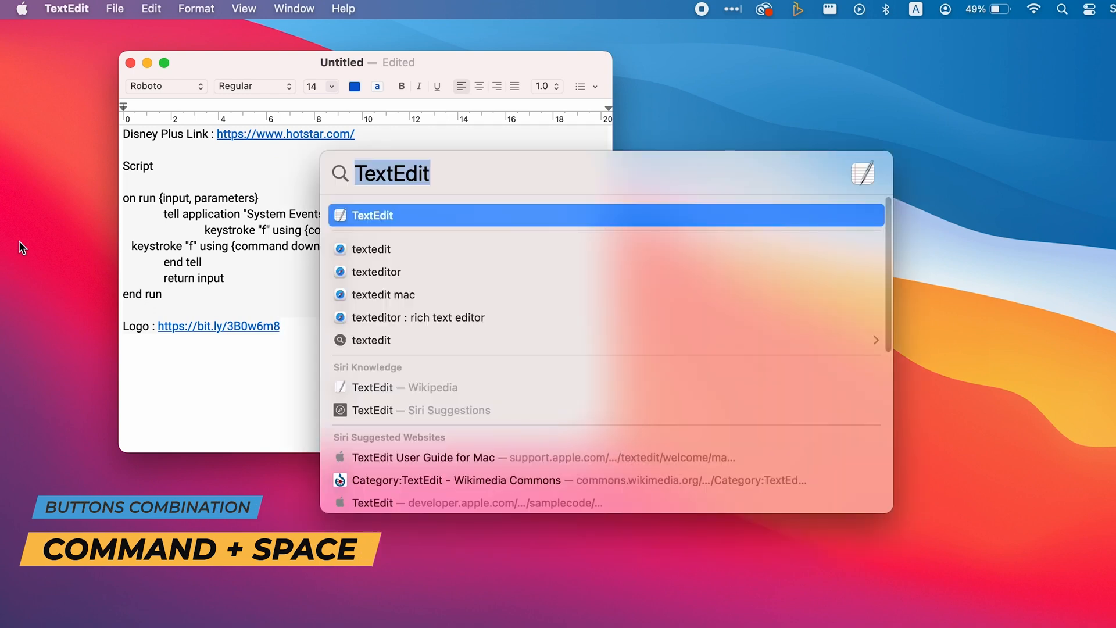
pyautogui.write('Automator')
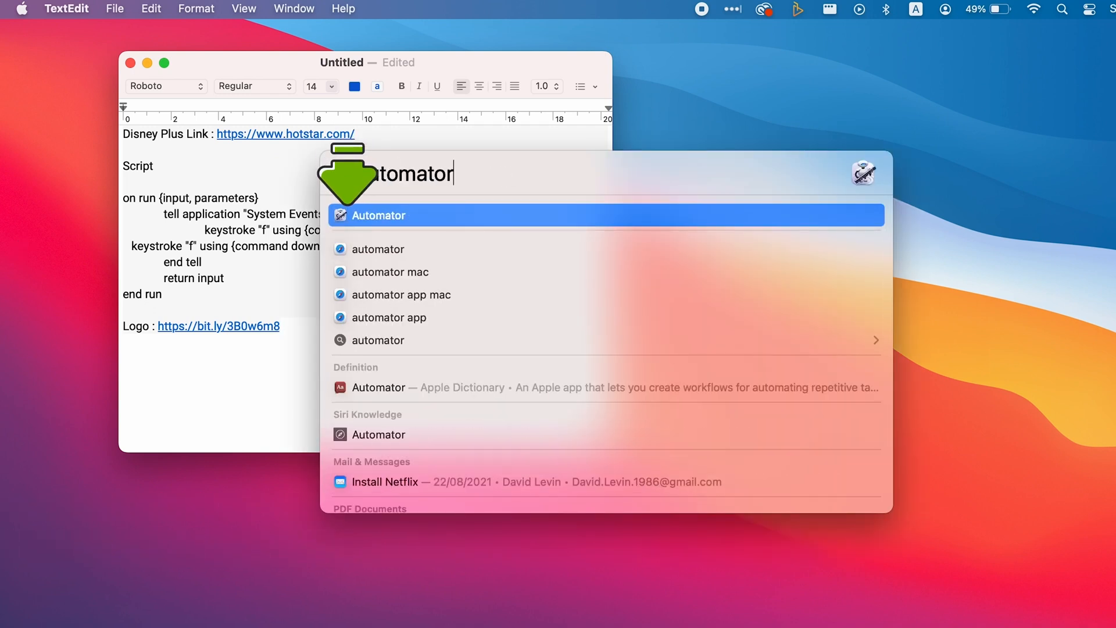
pyautogui.click(377, 215)
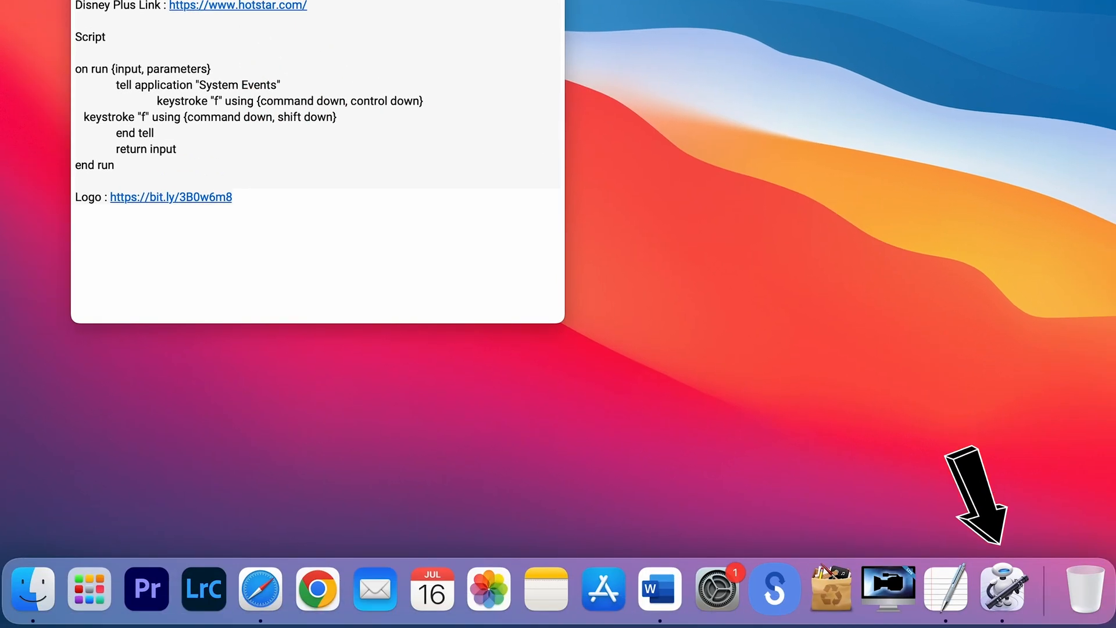
pyautogui.moveTo(1004, 578)
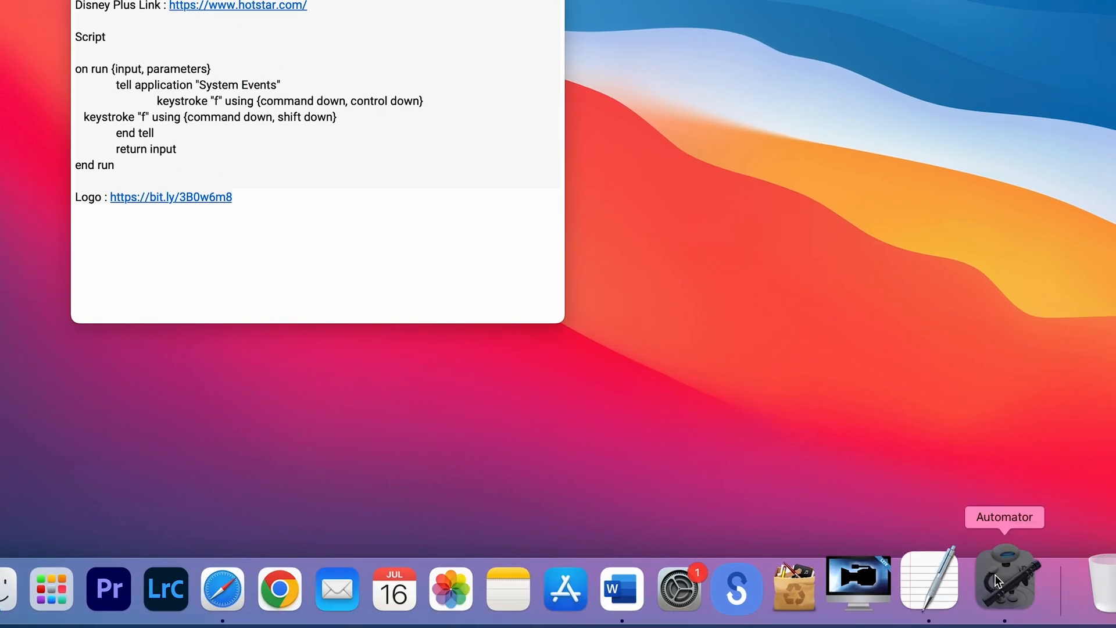
pyautogui.click(1005, 578)
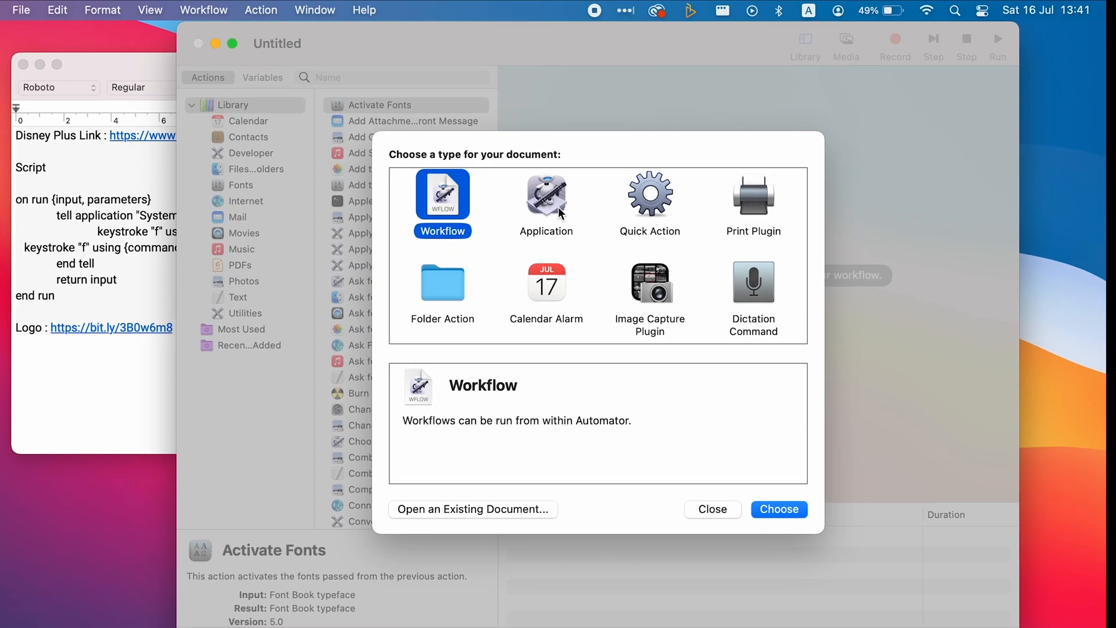
pyautogui.click(778, 509)
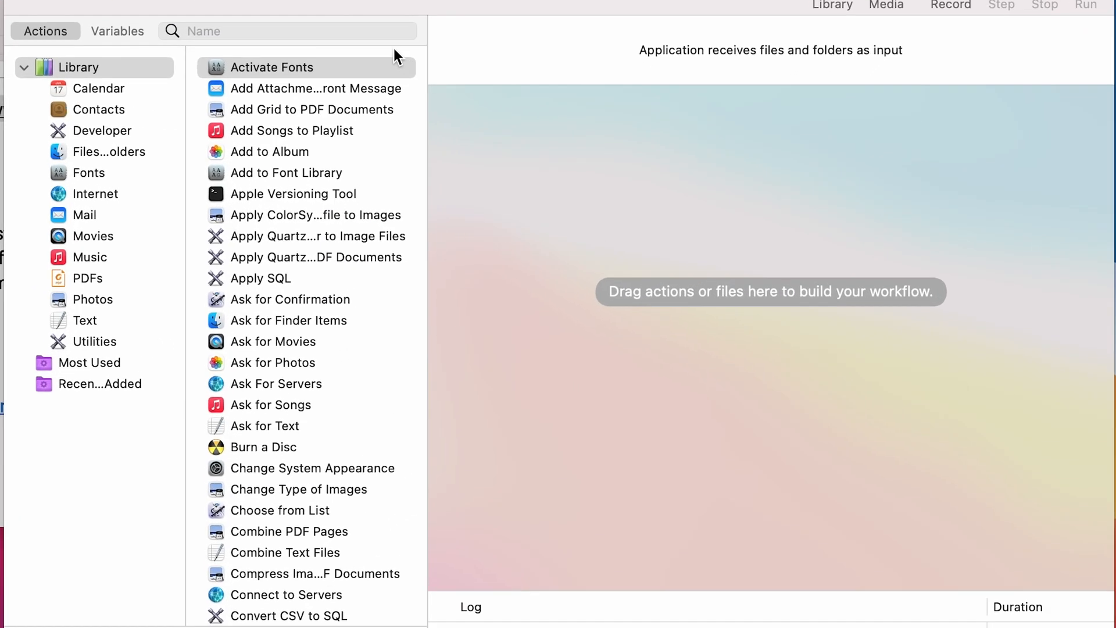
pyautogui.write('get s')
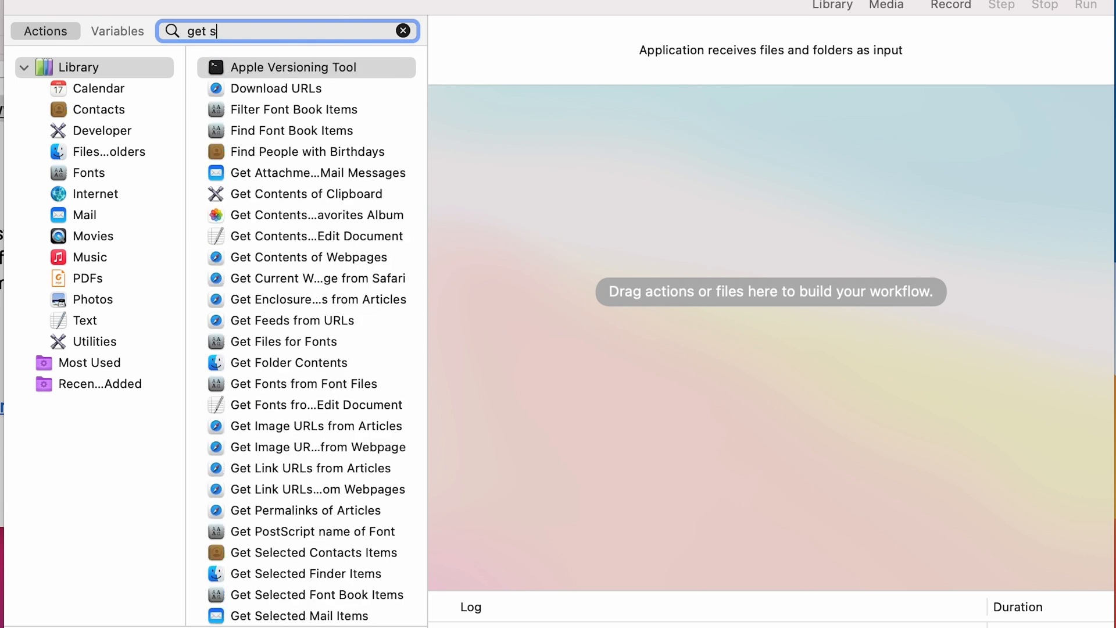
pyautogui.write('p')
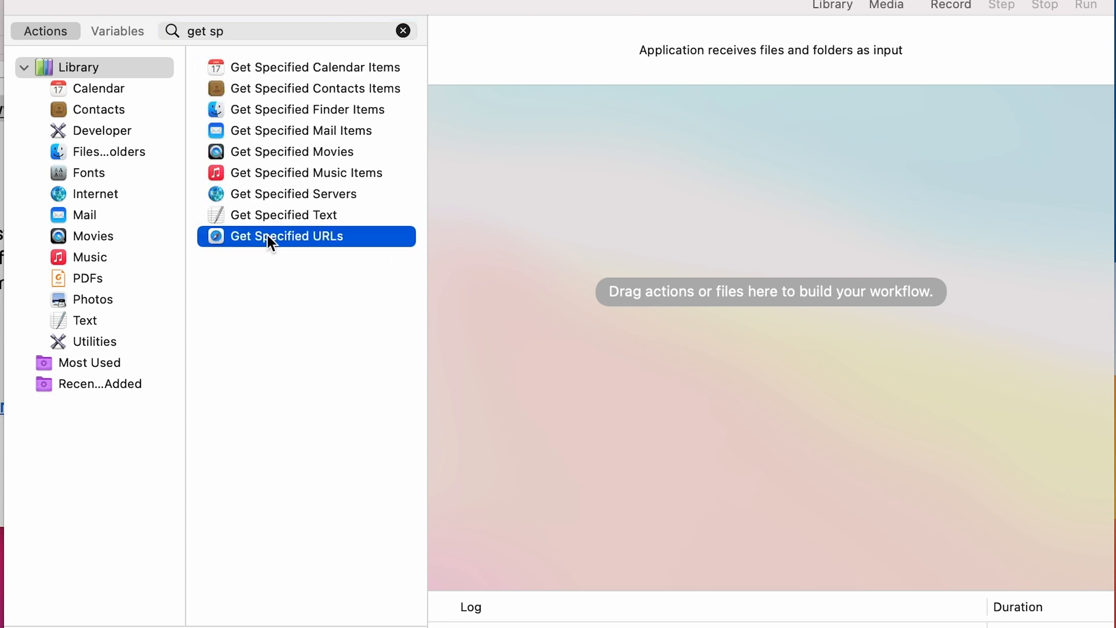
pyautogui.doubleClick(285, 236)
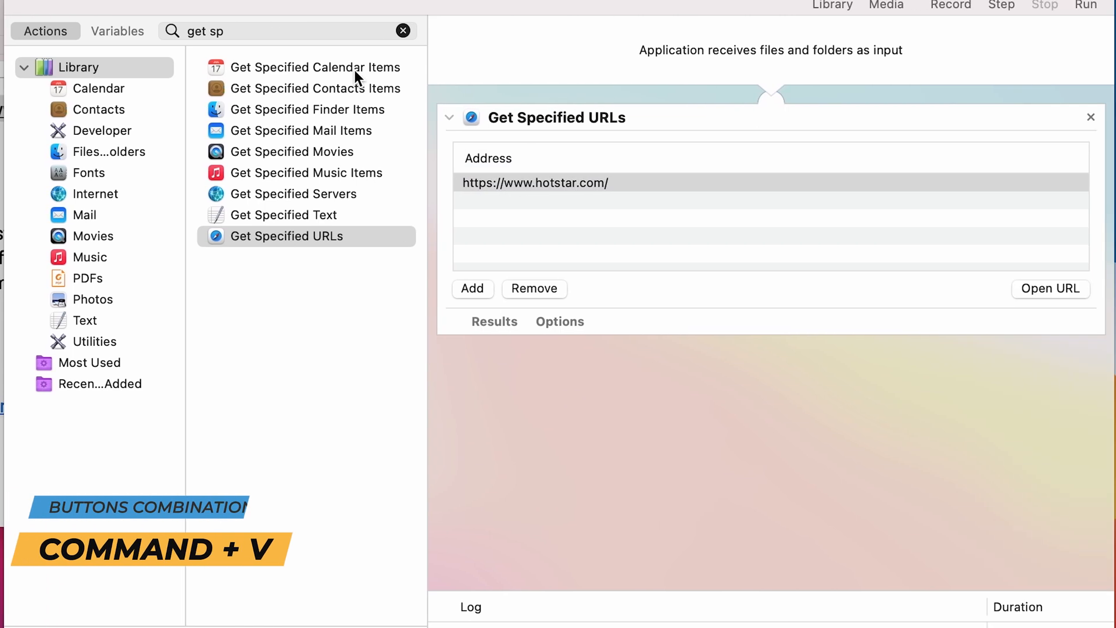
pyautogui.write('disp')
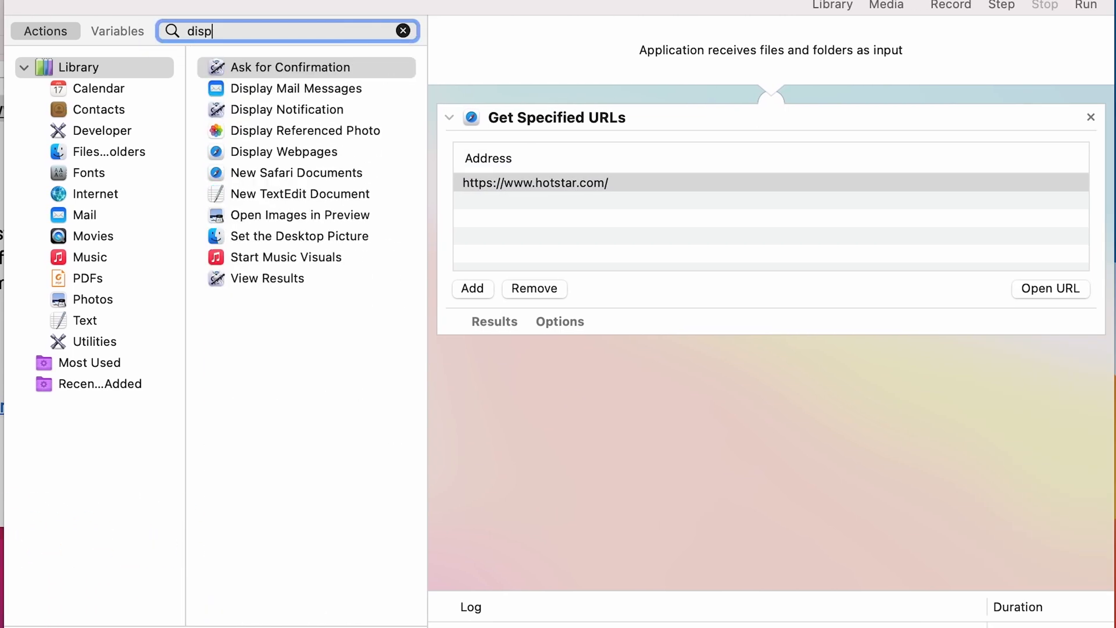
pyautogui.write('lay we')
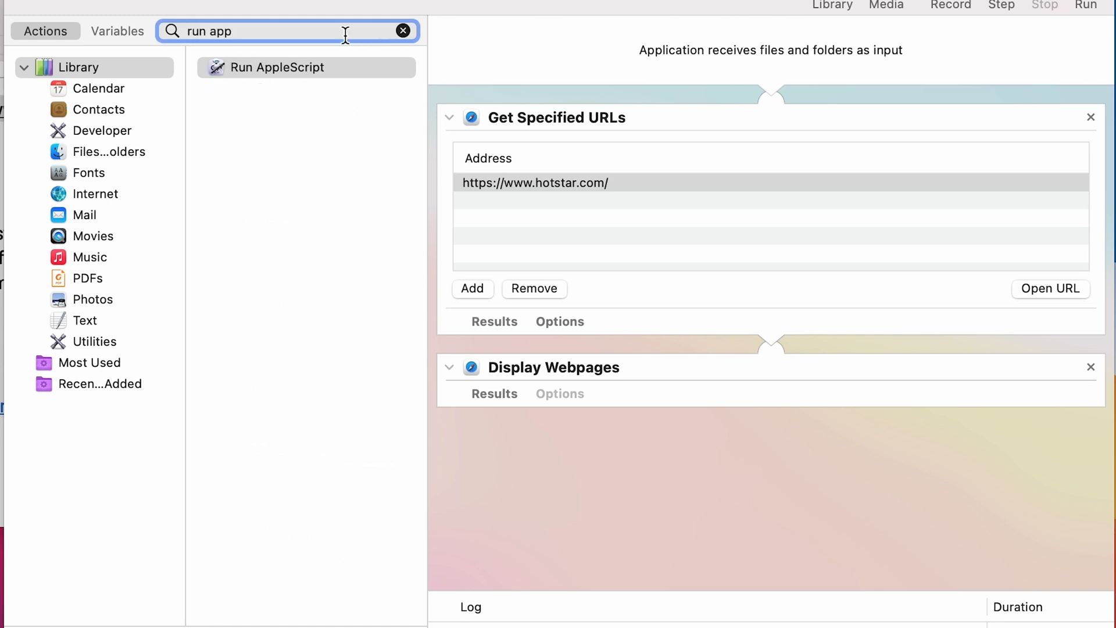
# Add a Run AppleScript action and paste the copied fullscreen script into it
pyautogui.click(278, 67)
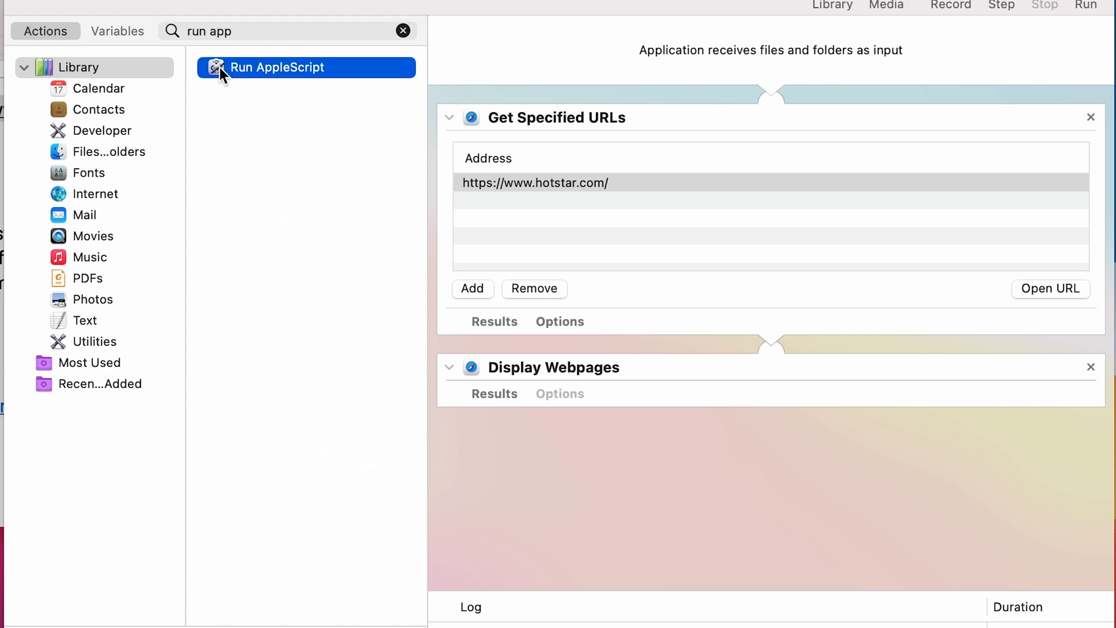
pyautogui.doubleClick(278, 67)
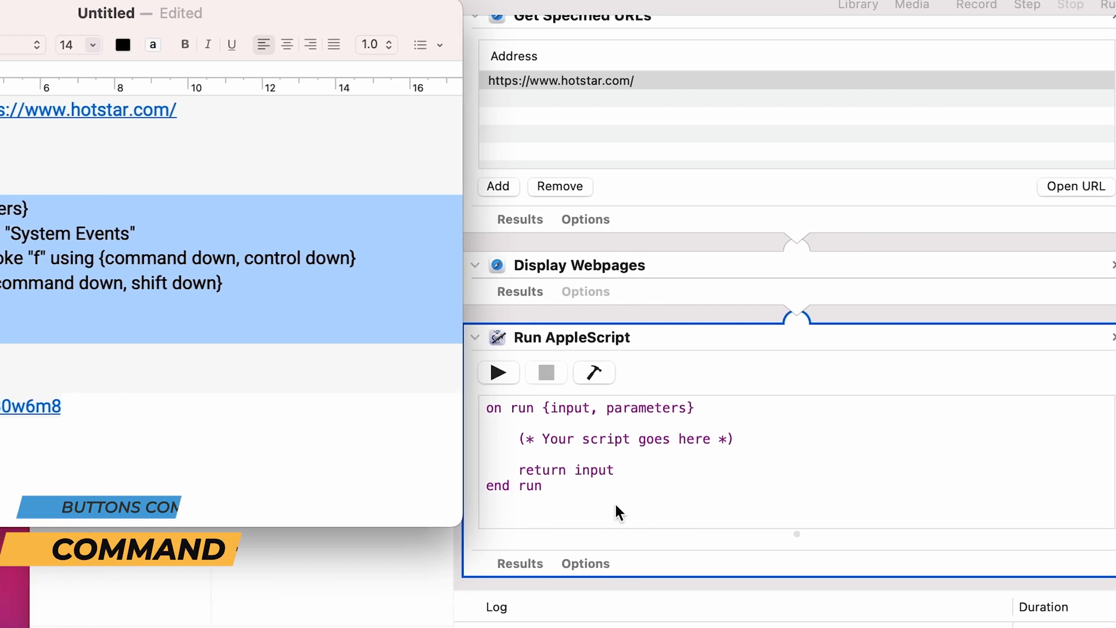
pyautogui.press('cmd+v')
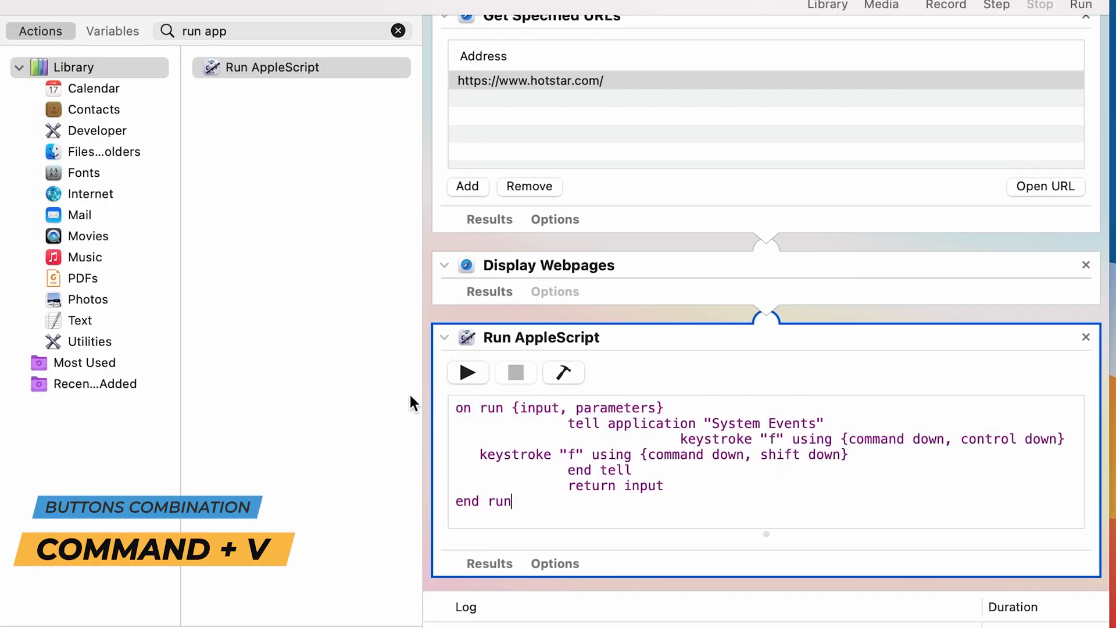
# Export the workflow to the desktop as the app 'Disney Plus' and close the untitled document
pyautogui.click(17, 8)
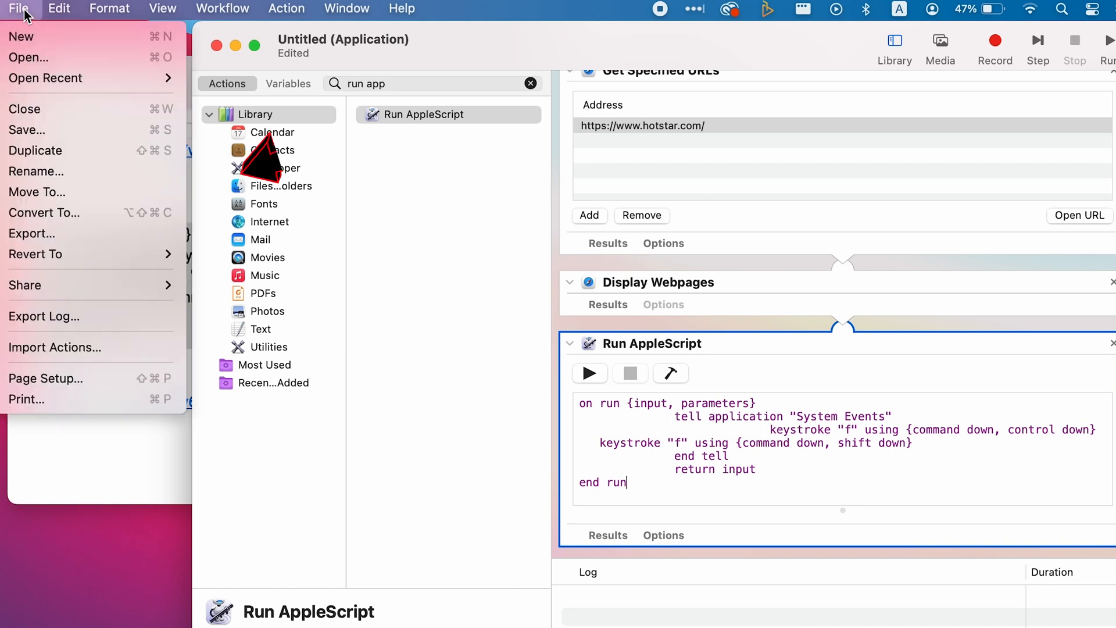
pyautogui.click(32, 234)
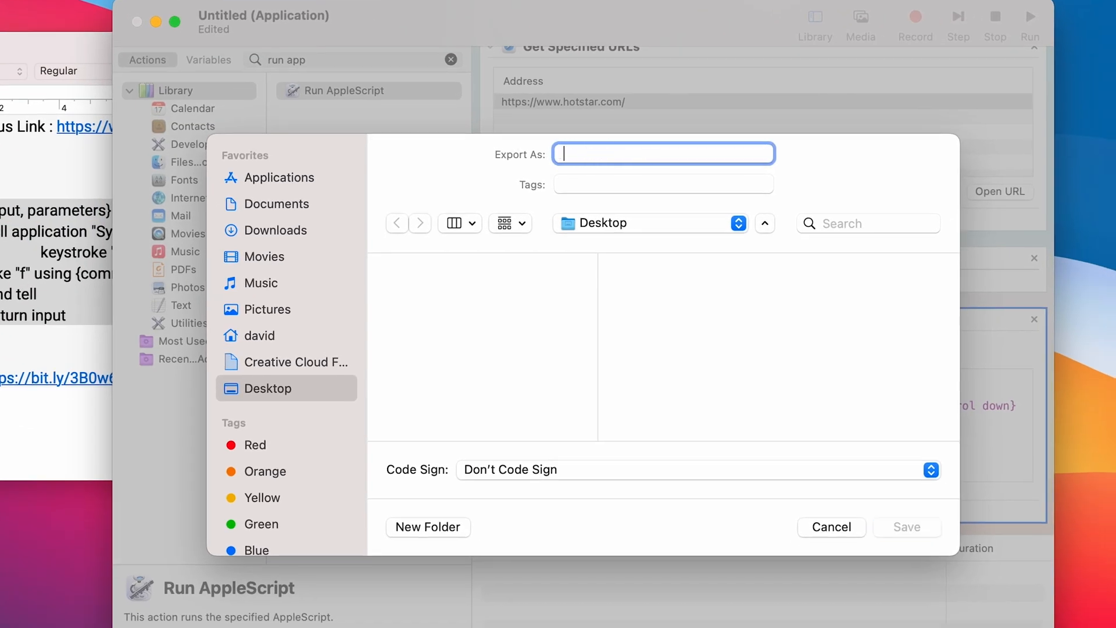
pyautogui.write('Disney Pl')
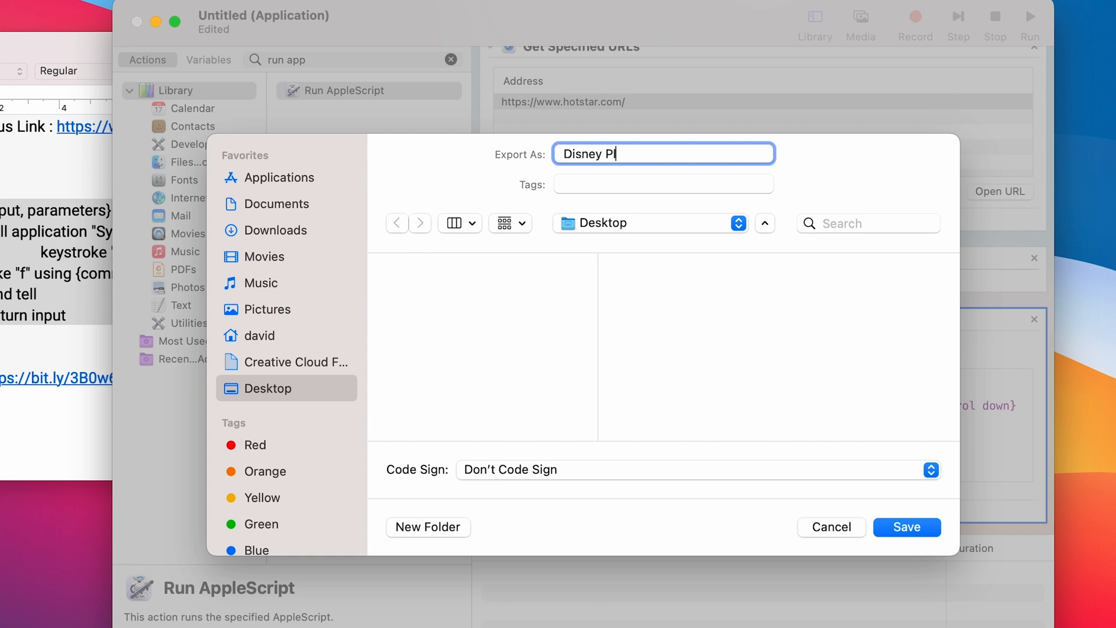
pyautogui.click(906, 526)
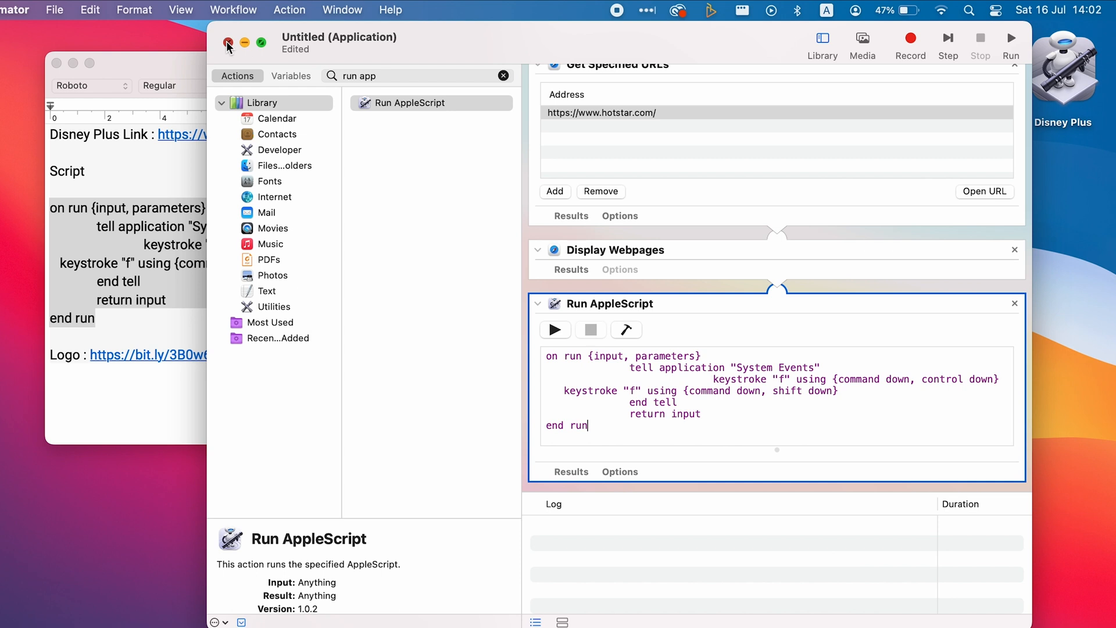
pyautogui.click(228, 37)
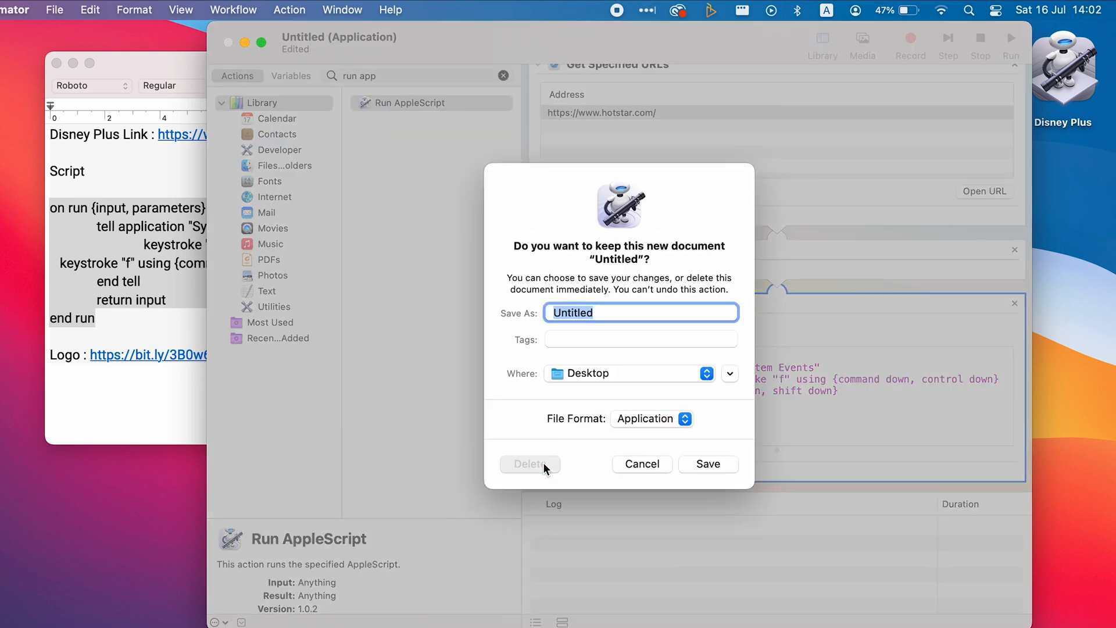
# Discard the untitled document, copy the Disney+ Hotstar logo and open Get Info on the Disney Plus app
pyautogui.click(531, 464)
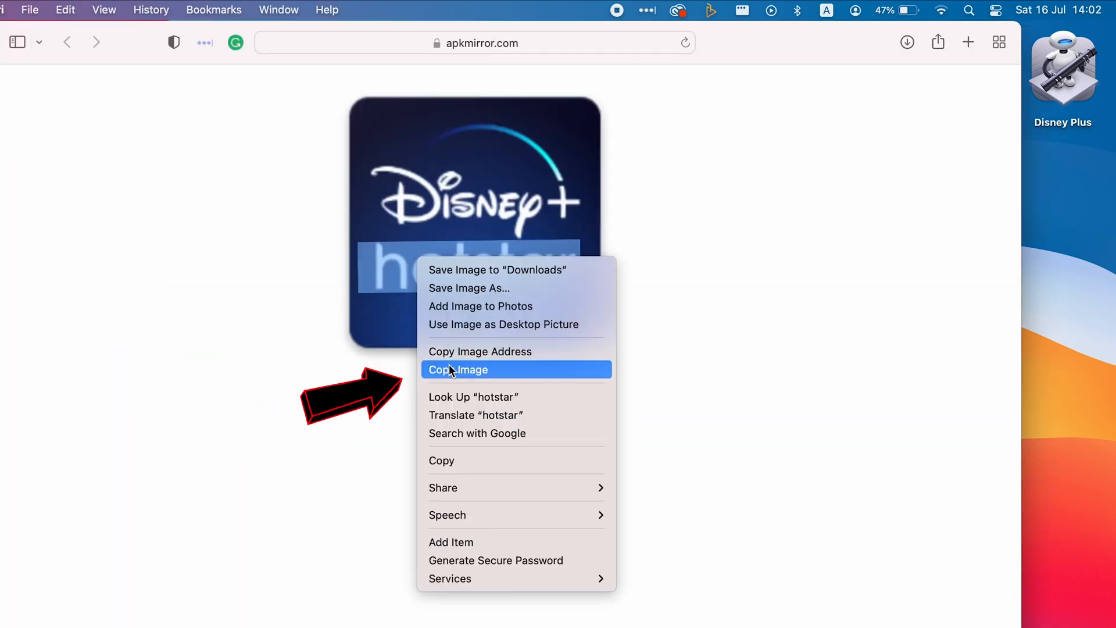
pyautogui.click(458, 370)
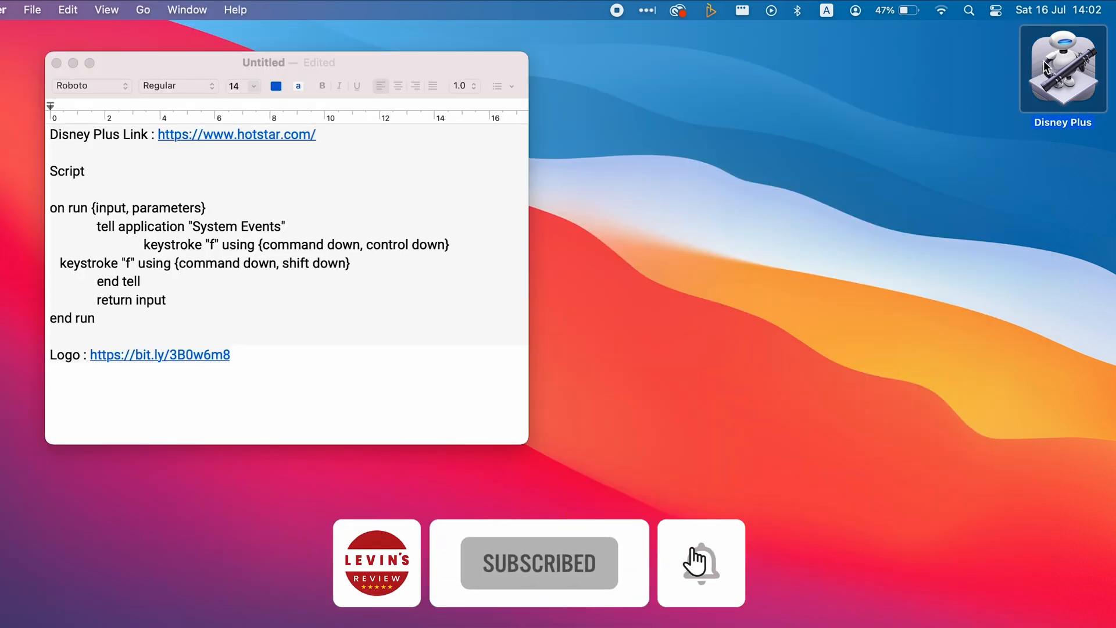
pyautogui.rightClick(1063, 68)
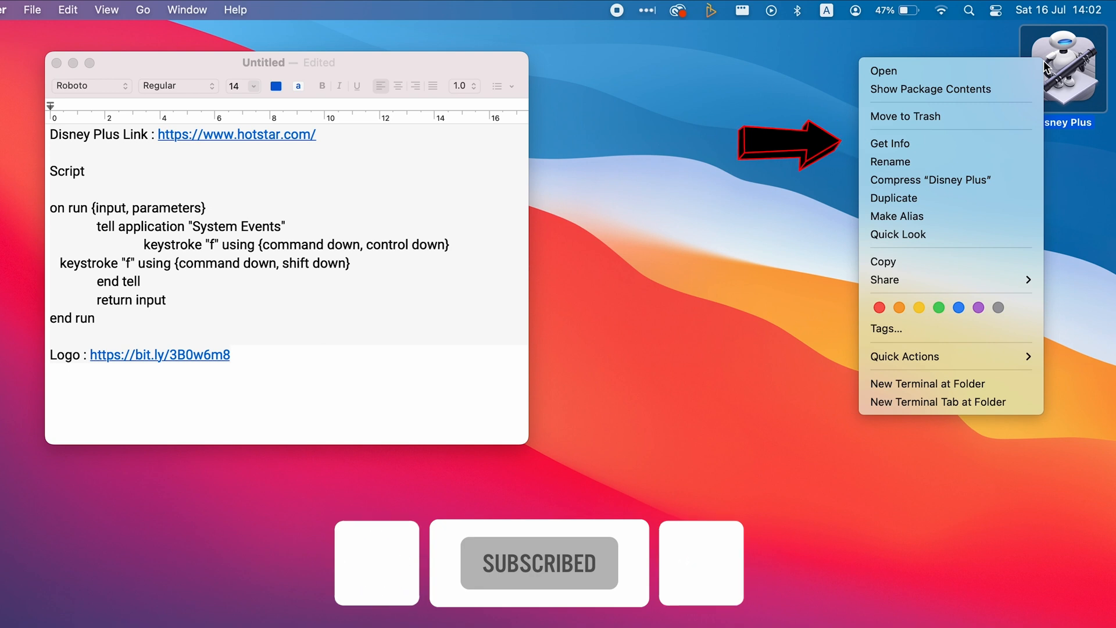
pyautogui.click(890, 143)
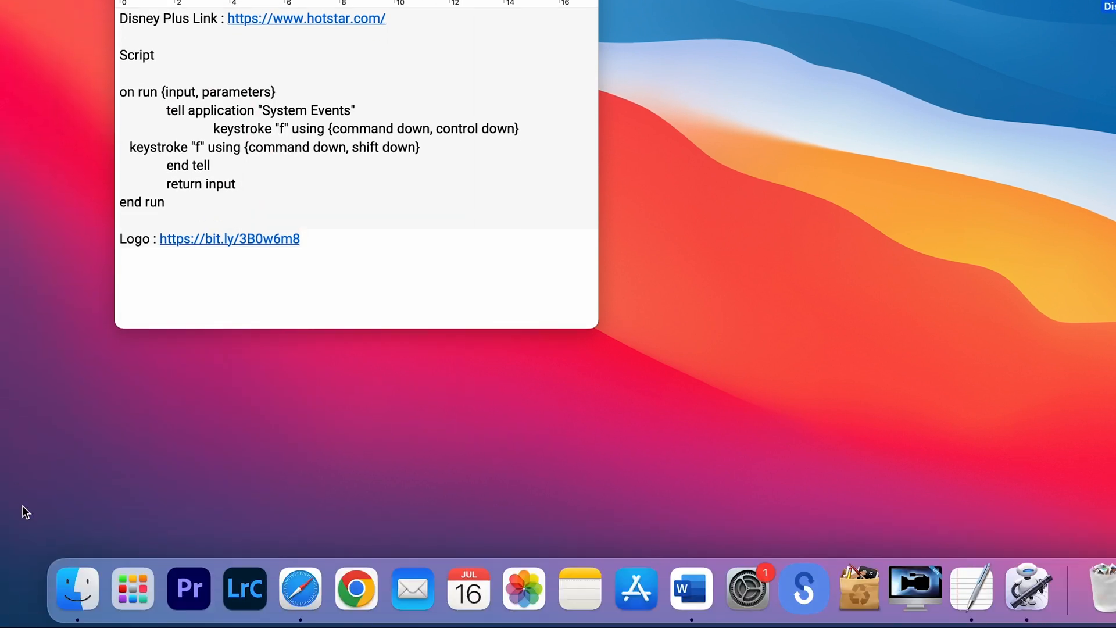
# Move the Disney Plus app from the desktop into the Applications folder in Finder
pyautogui.click(75, 588)
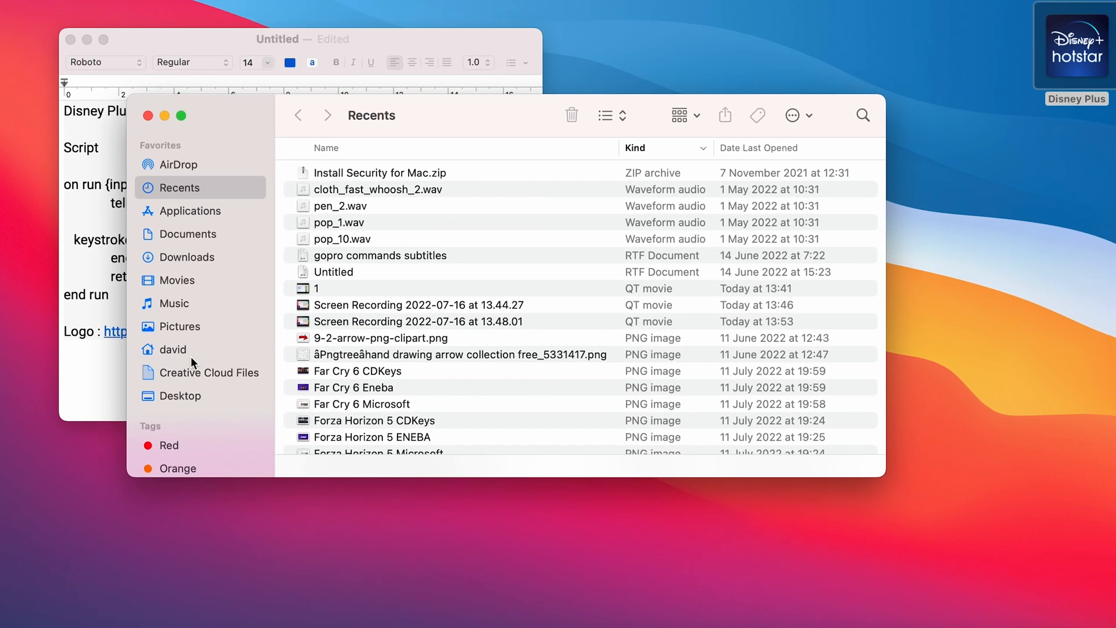
pyautogui.click(191, 211)
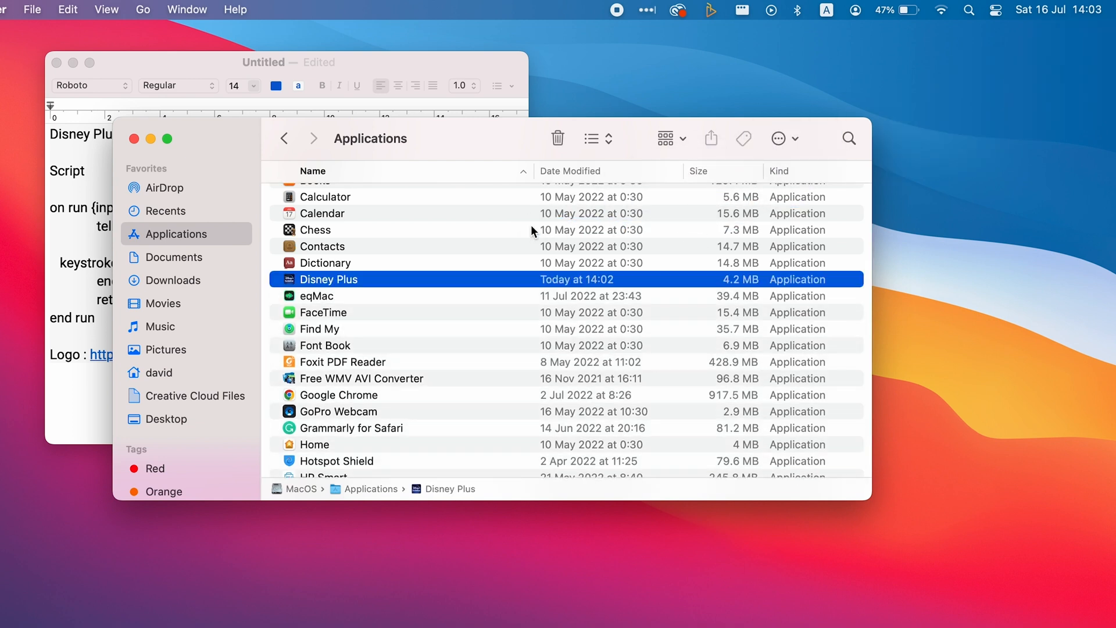
pyautogui.click(737, 566)
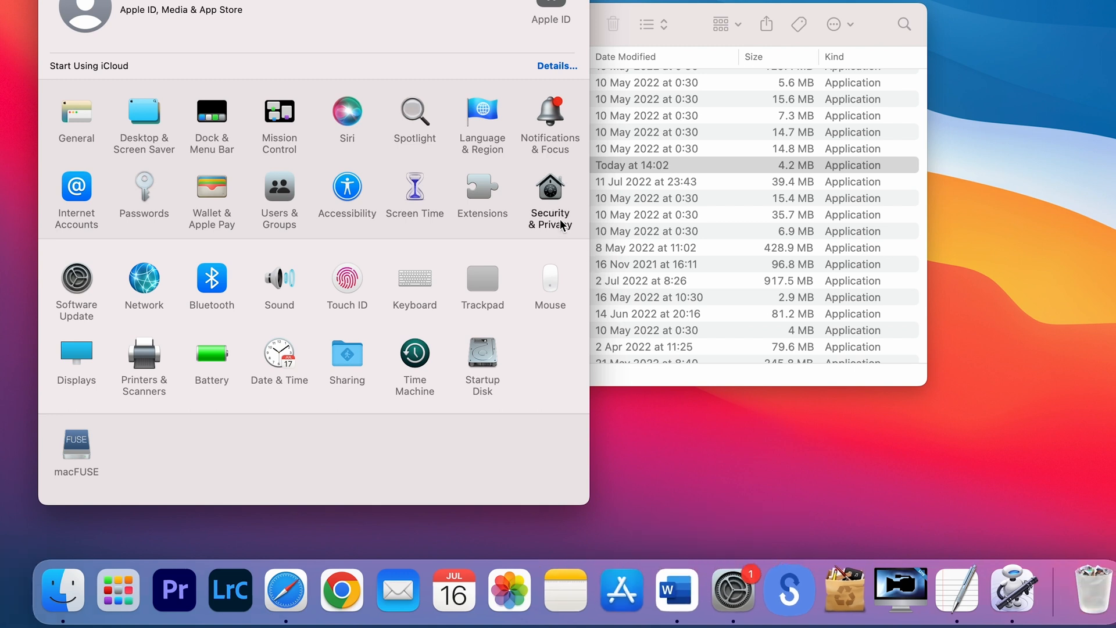
# Grant Disney Plus Accessibility control in Security & Privacy and relock the settings
pyautogui.click(550, 191)
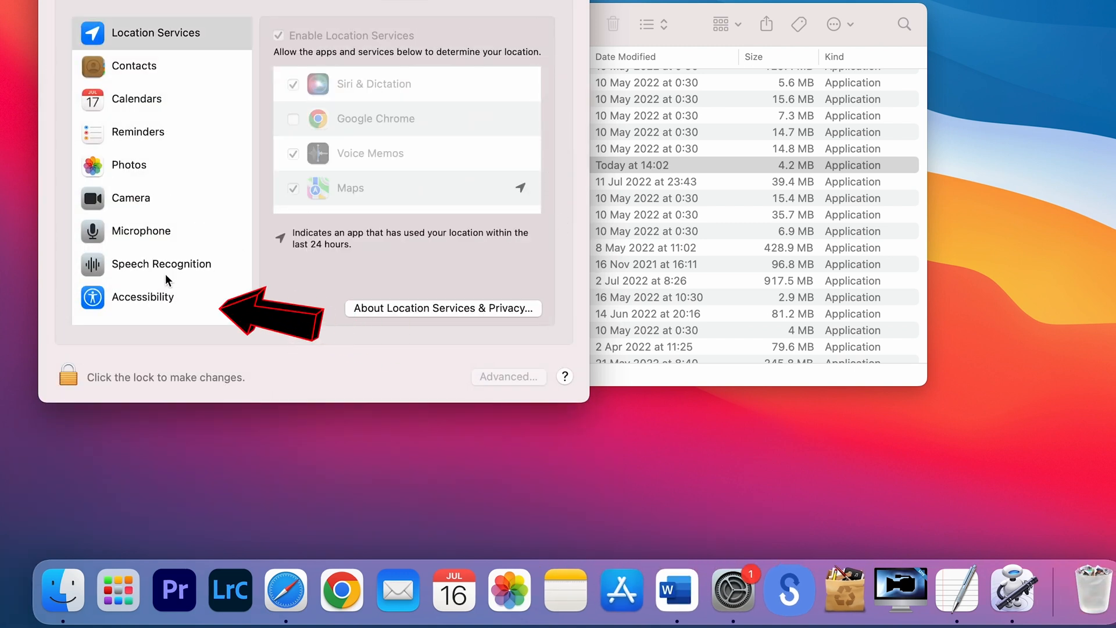
pyautogui.click(142, 296)
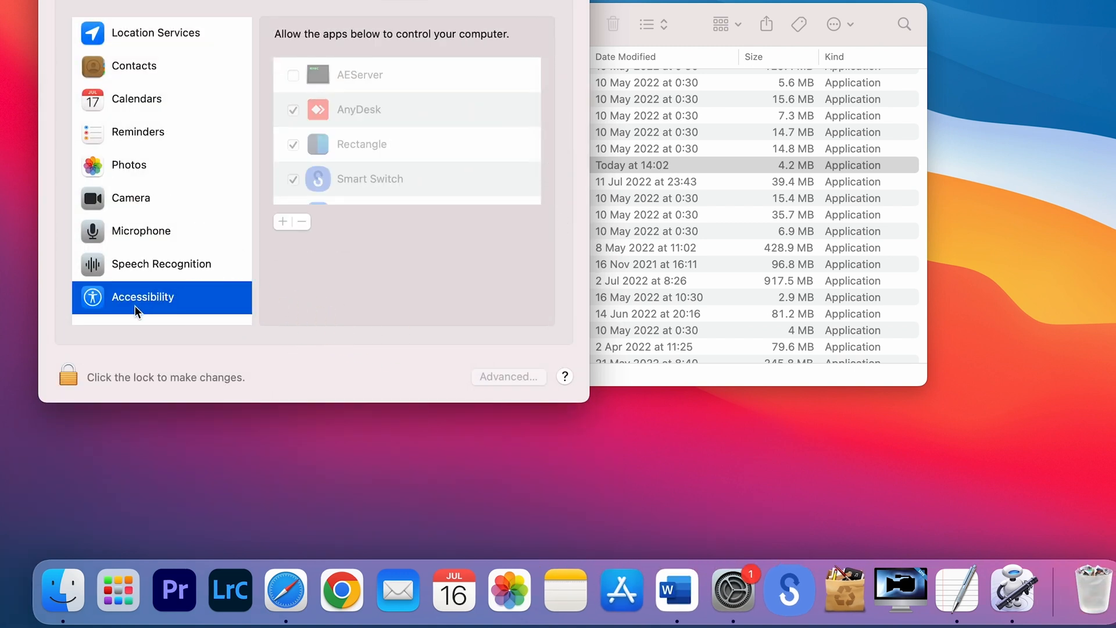
pyautogui.click(67, 373)
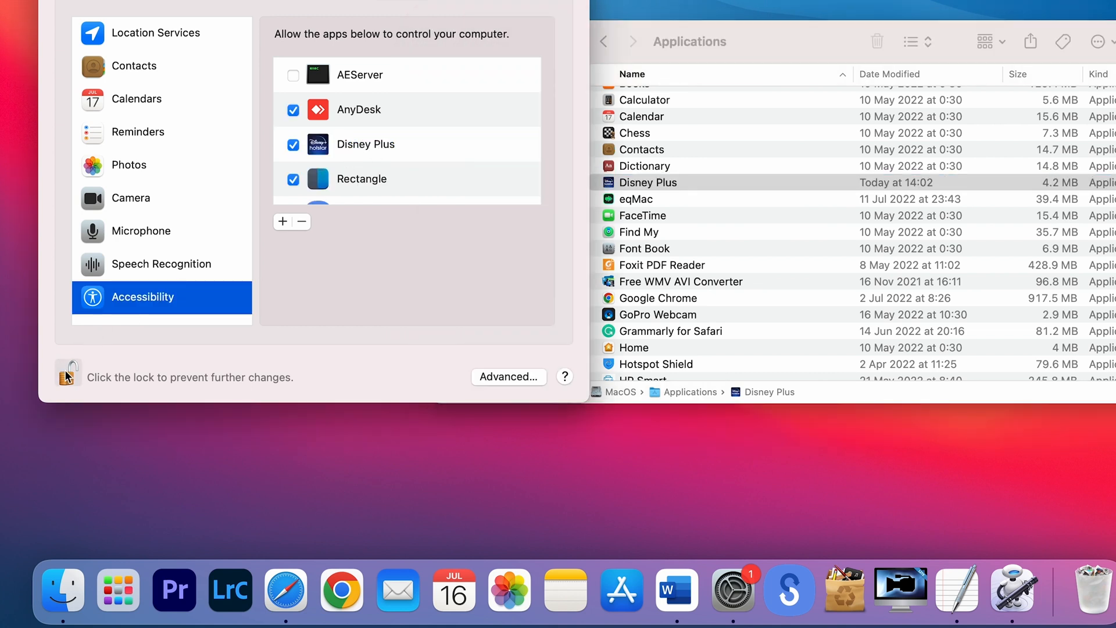
pyautogui.click(67, 372)
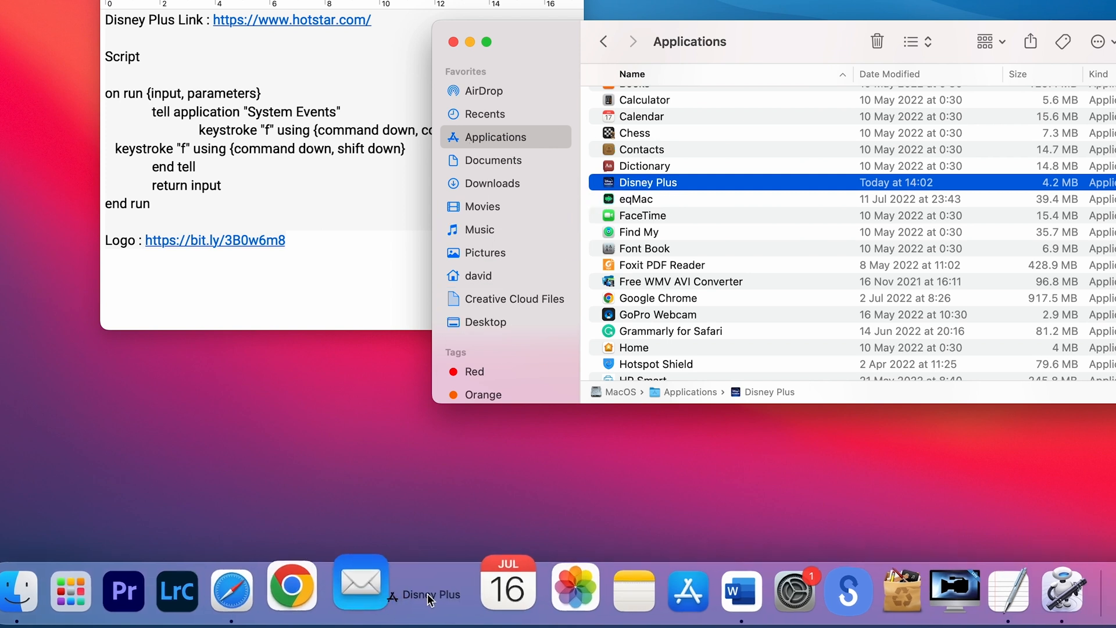
pyautogui.moveTo(429, 587)
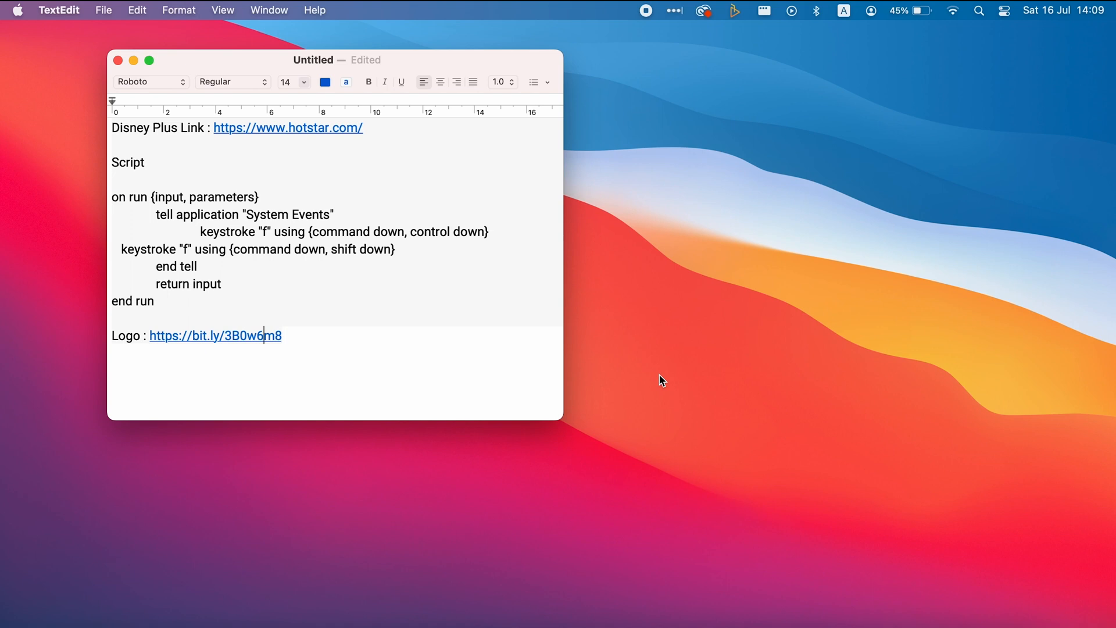
pyautogui.moveTo(329, 134)
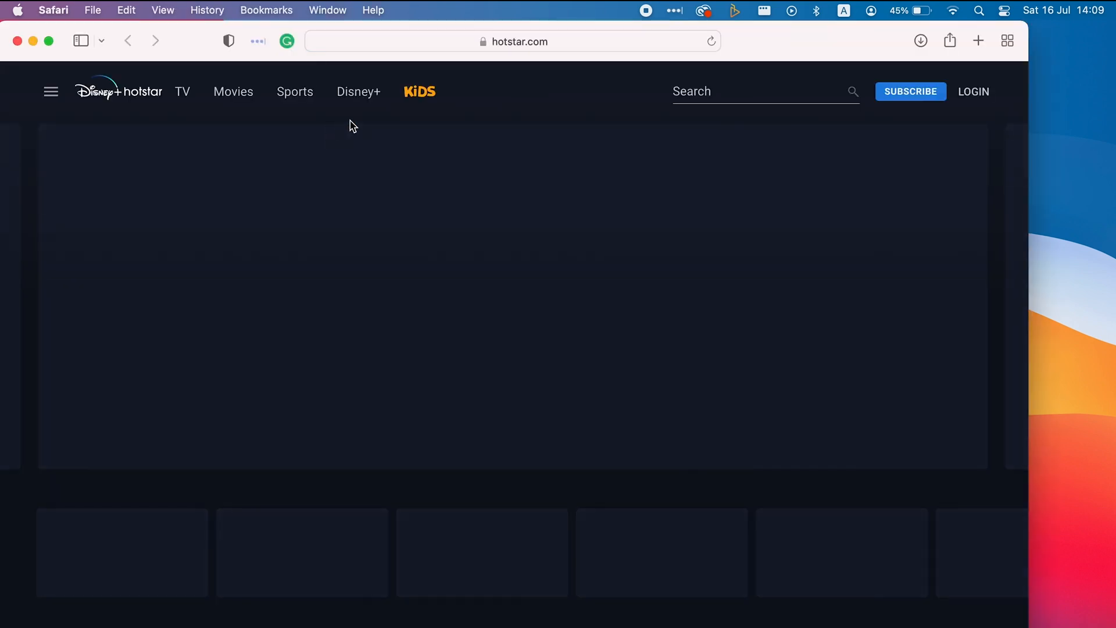
# Drag the hotstar.com address to the desktop as a shortcut and copy the Hotstar logo
pyautogui.click(513, 42)
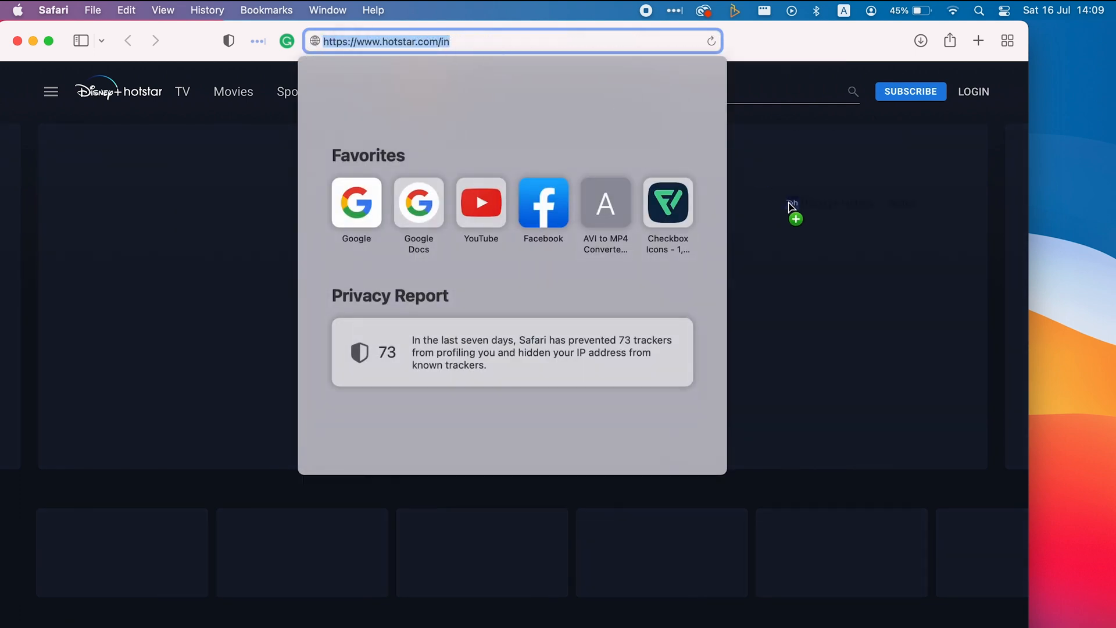
pyautogui.moveTo(1039, 258)
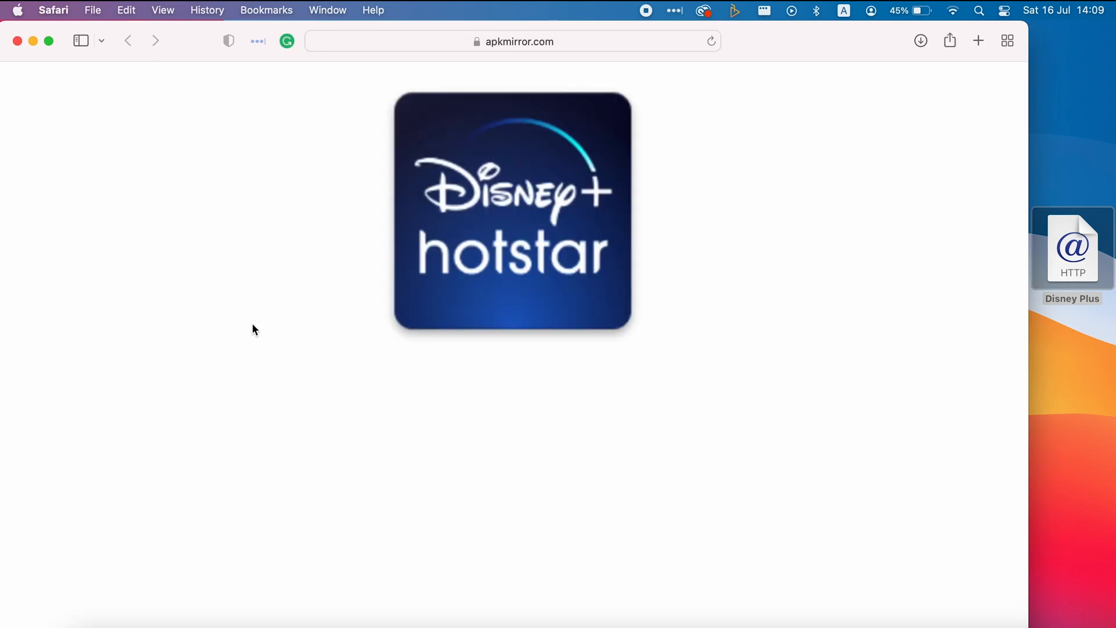
pyautogui.rightClick(506, 262)
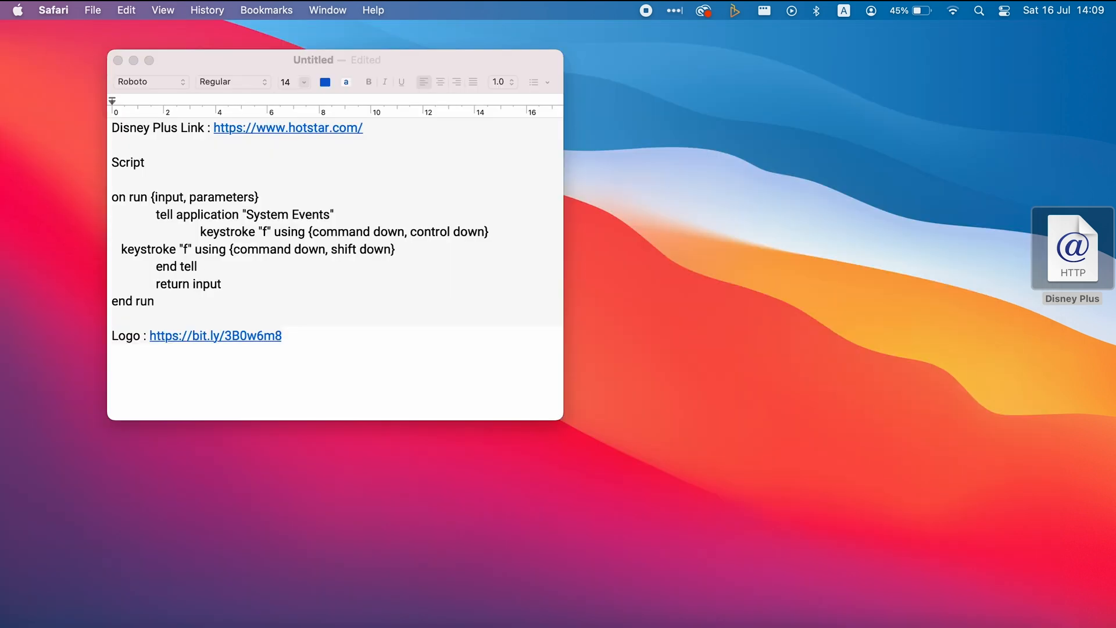
# Paste the Hotstar logo as the Disney Plus shortcut's icon, then close Info and TextEdit
pyautogui.rightClick(1071, 248)
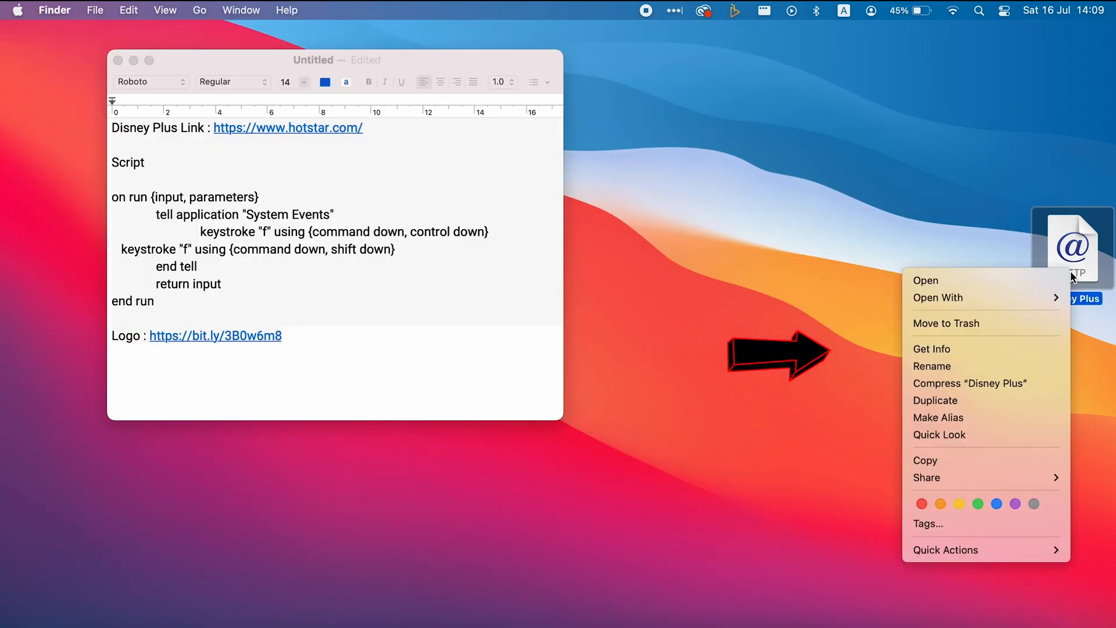
pyautogui.click(932, 349)
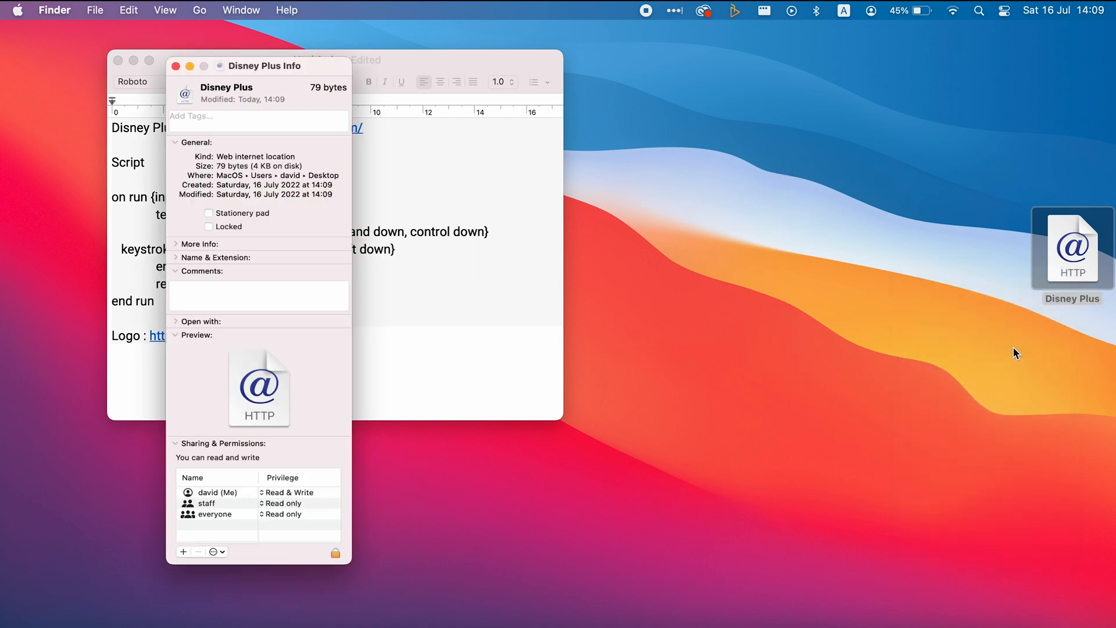
pyautogui.moveTo(264, 65); pyautogui.dragTo(115, 39)
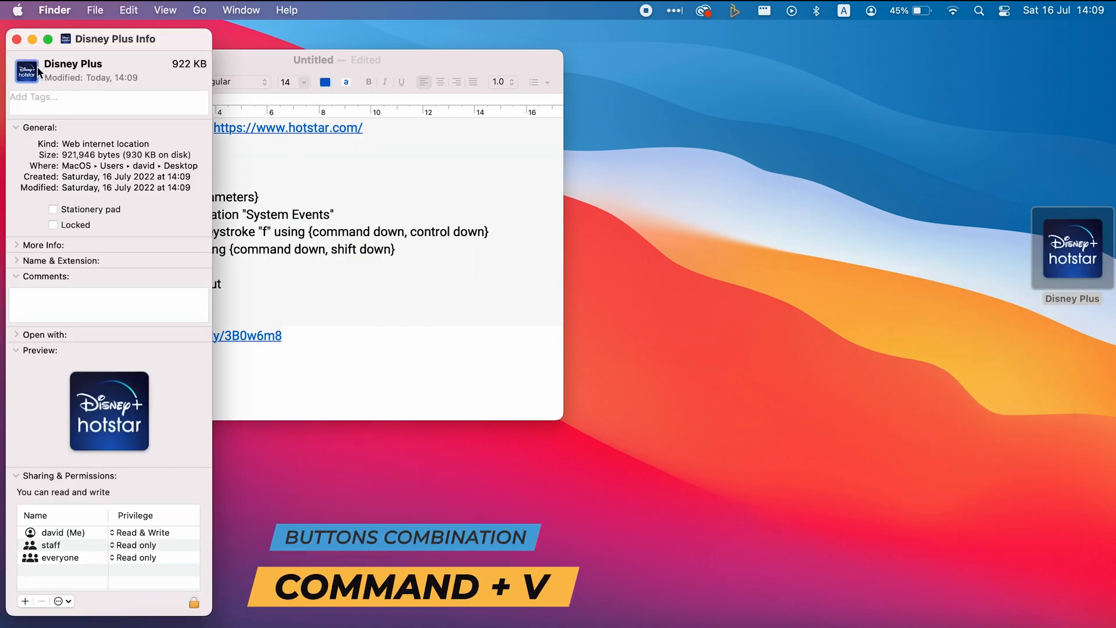
pyautogui.click(16, 39)
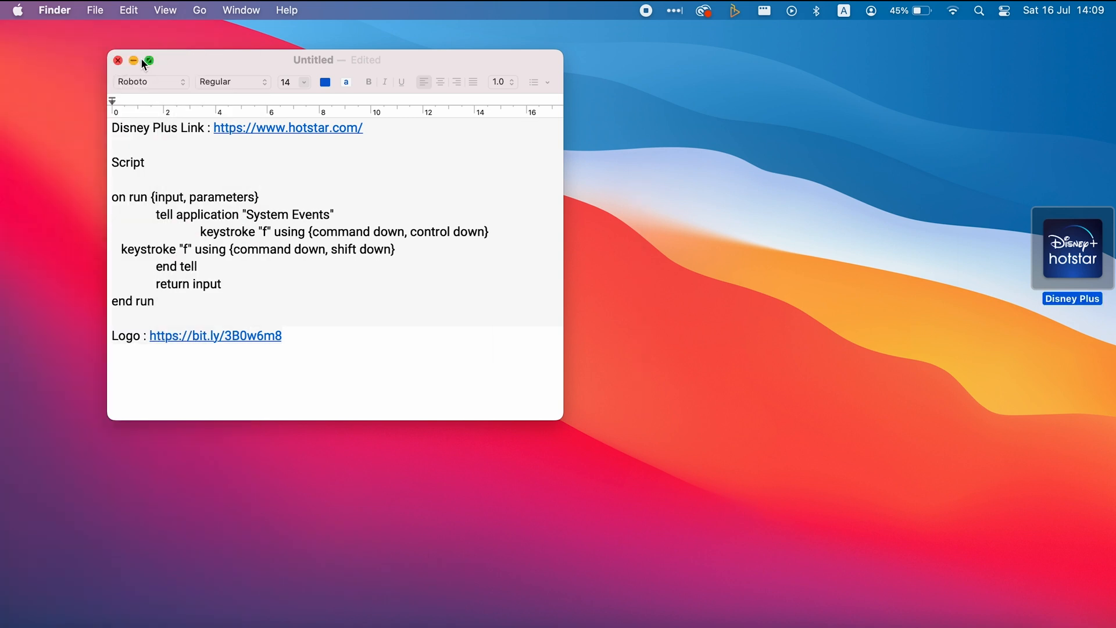
pyautogui.click(134, 61)
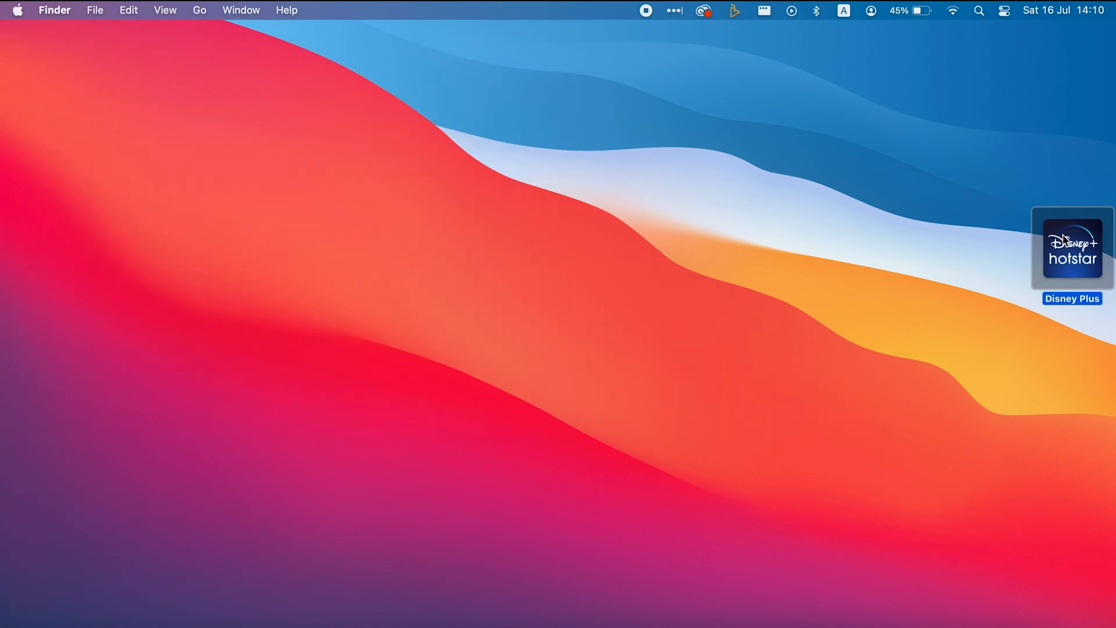